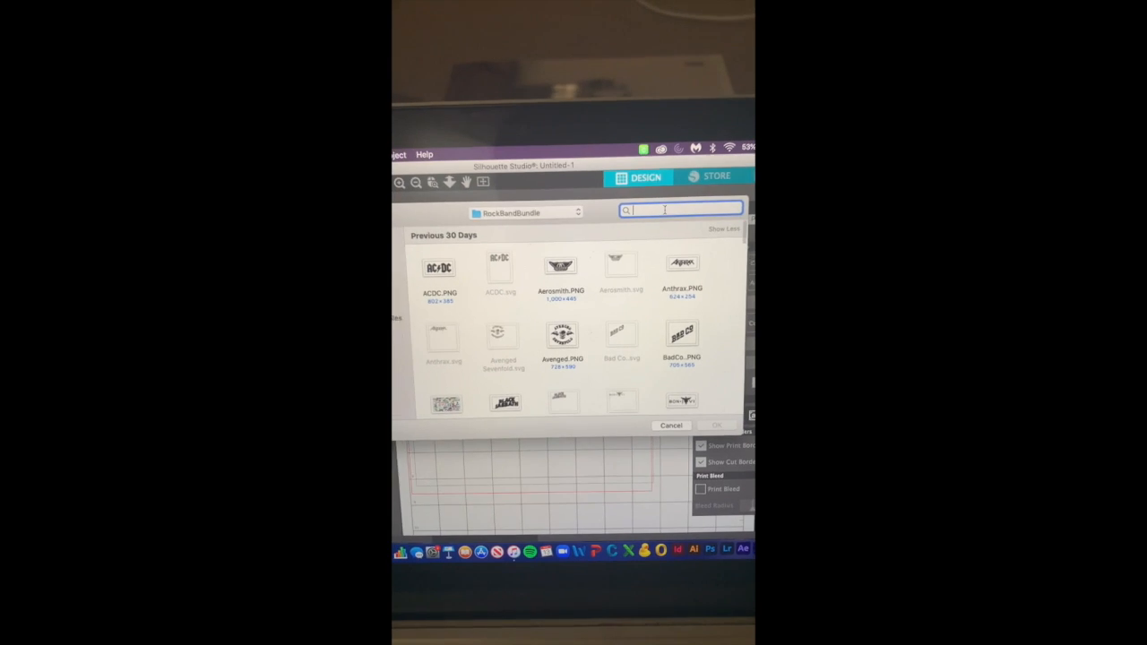
# Bring the chanel.png image onto the cutting mat by searching 'ch' in the file dialog
pyautogui.write('cha')
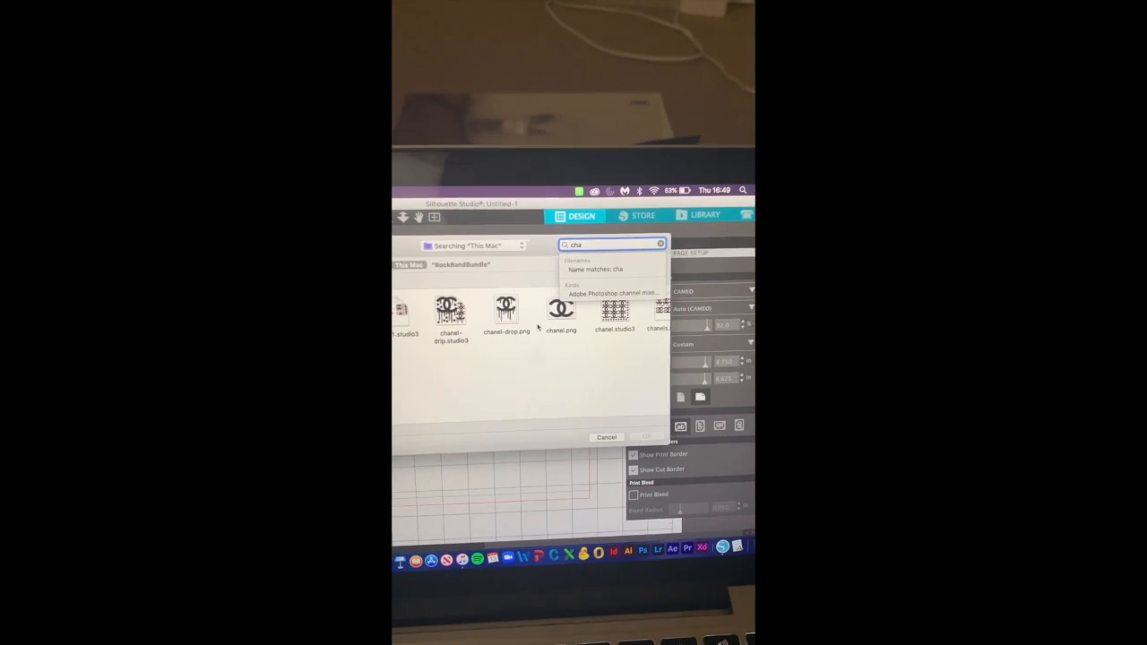
pyautogui.click(563, 309)
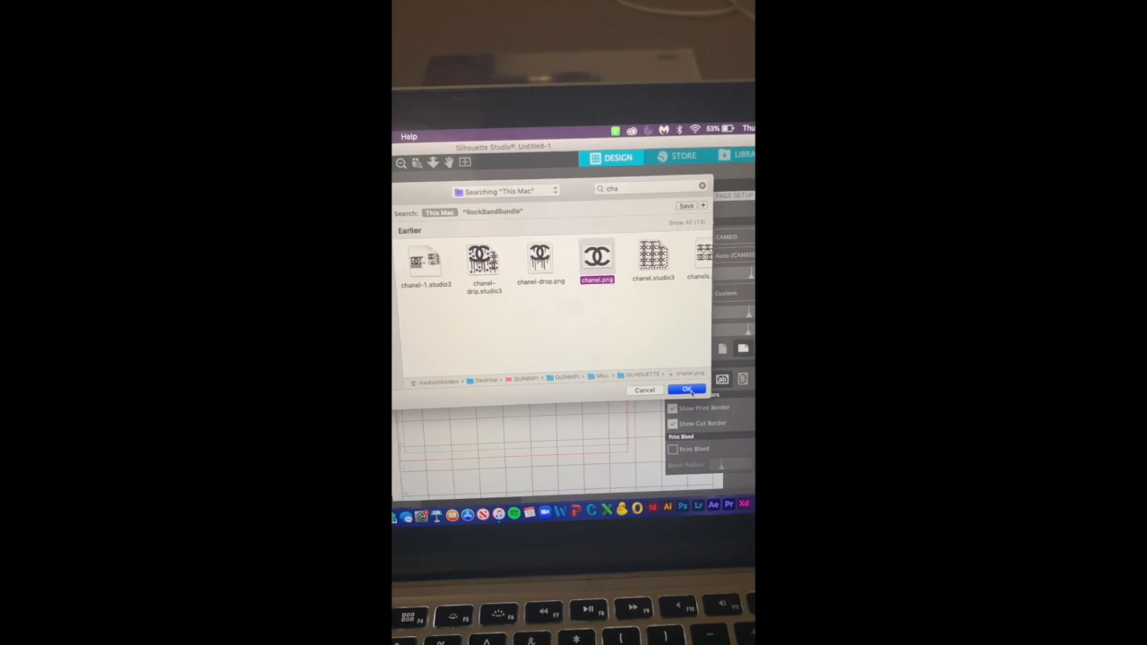
pyautogui.click(684, 389)
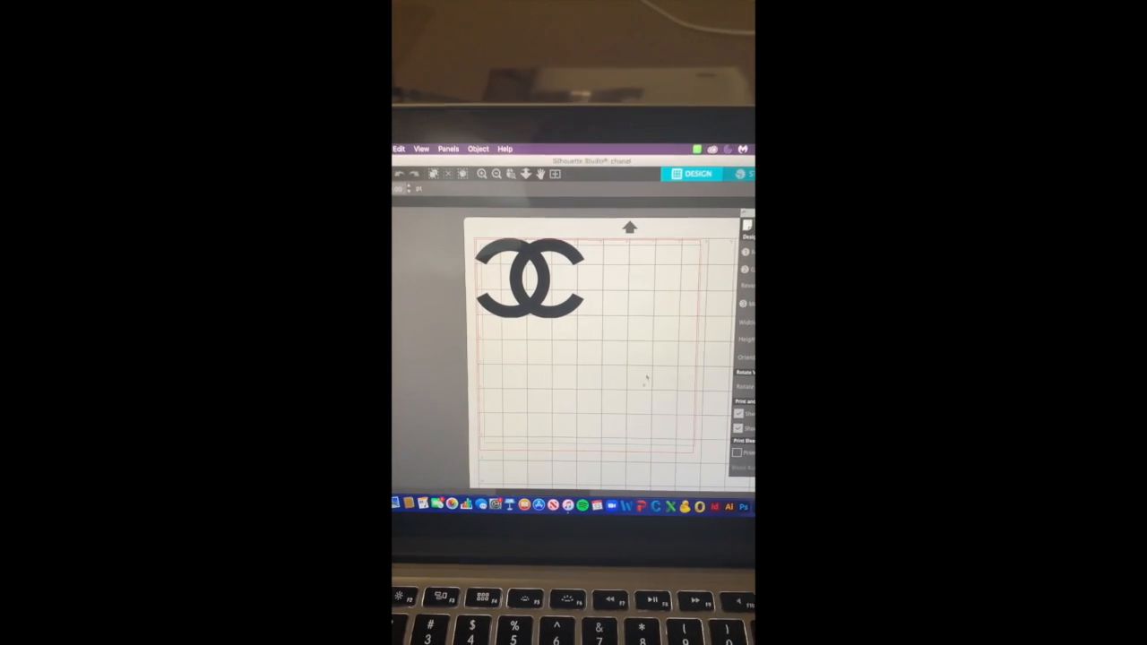
# Select the Chanel logo so it can be sized to about 4.269 inches wide
pyautogui.click(529, 283)
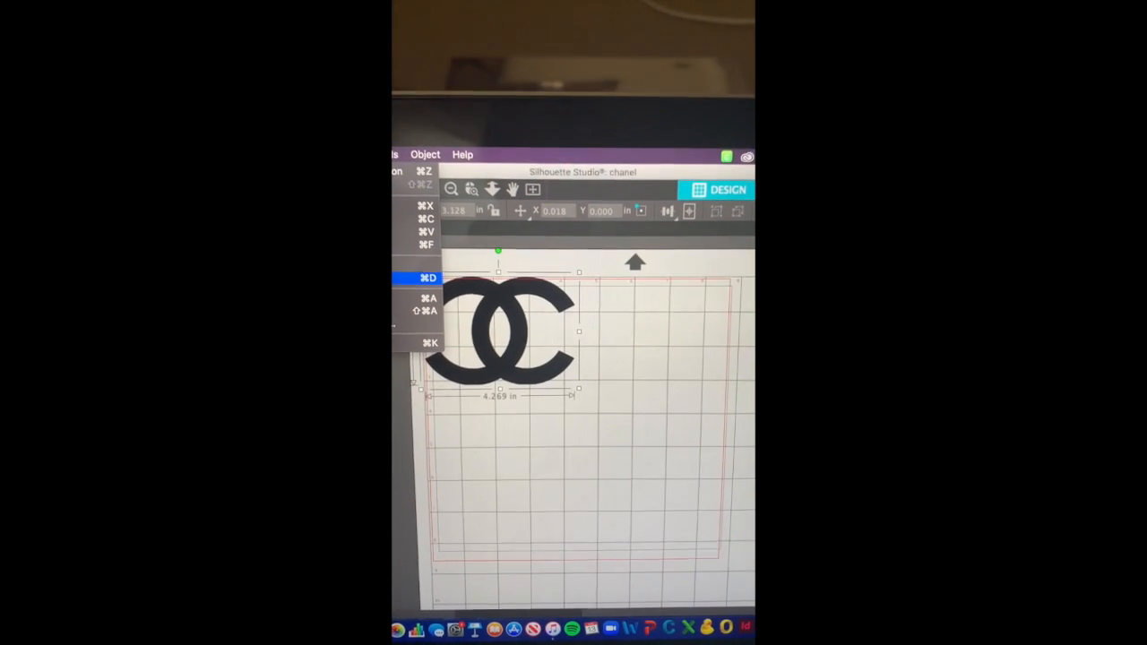
# Flip the Chanel logo horizontally via Object > Mirror so it reads backwards
pyautogui.click(469, 188)
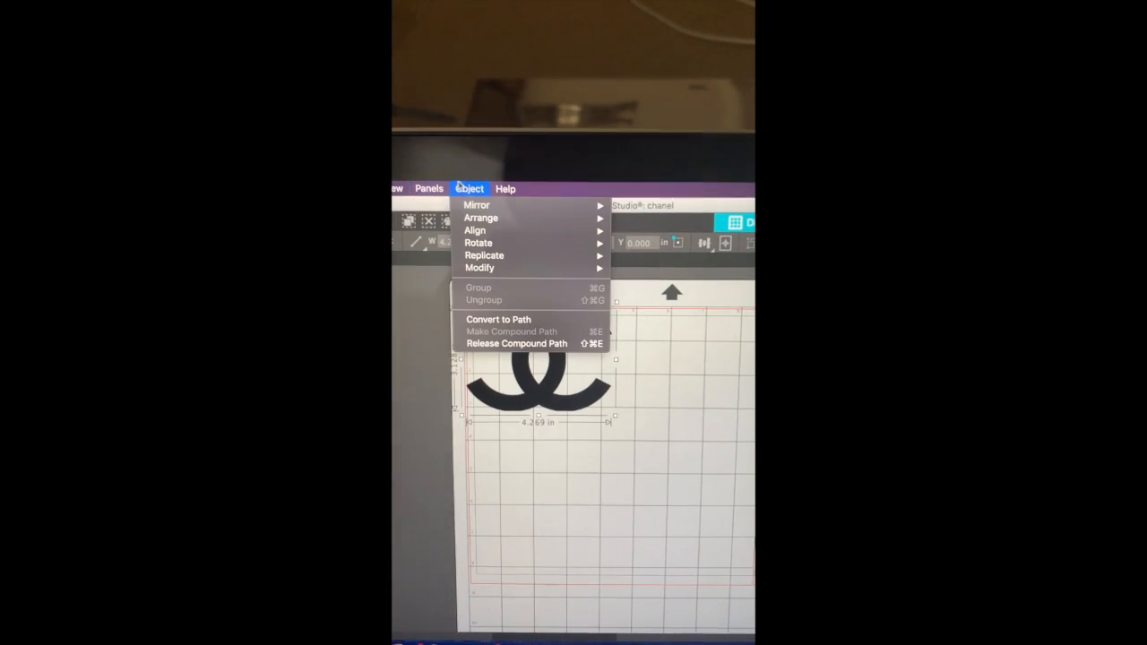
pyautogui.moveTo(477, 204)
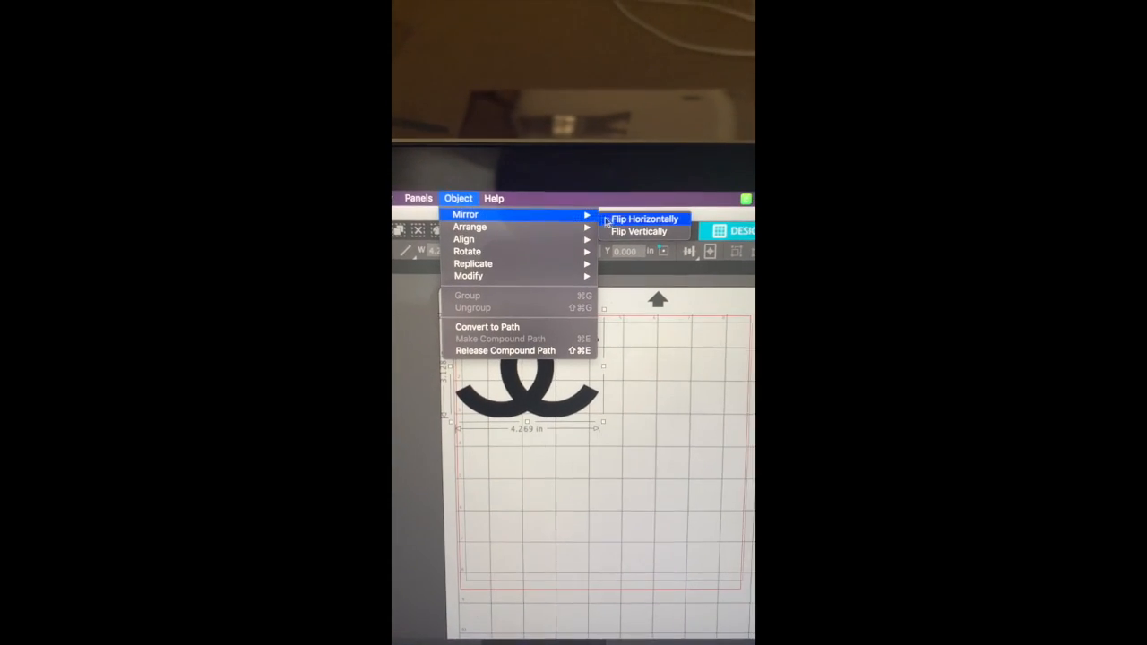
pyautogui.click(639, 231)
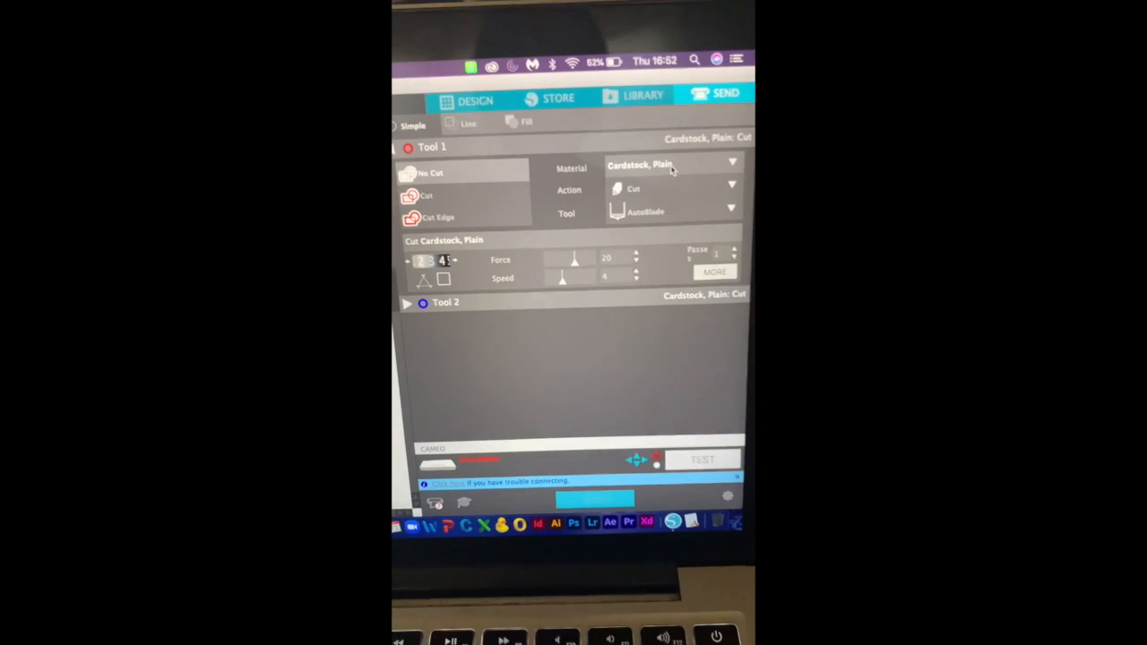
# Set the cut material to Heat Transfer, Glitter by searching 'gli' in the material list
pyautogui.click(732, 161)
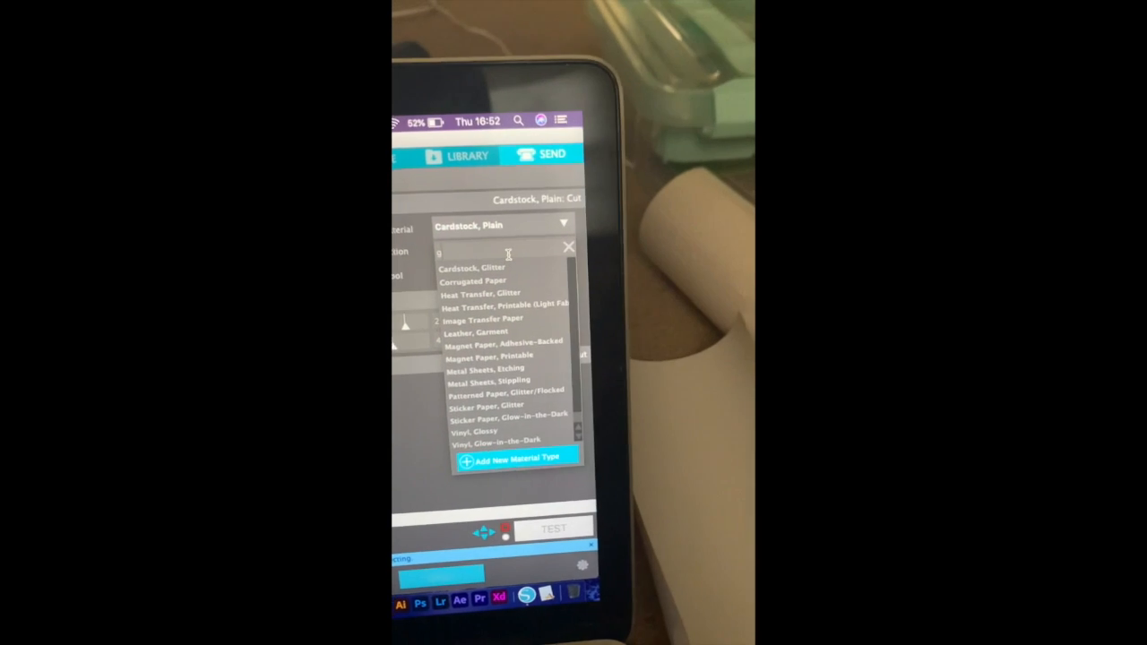
pyautogui.write('gli')
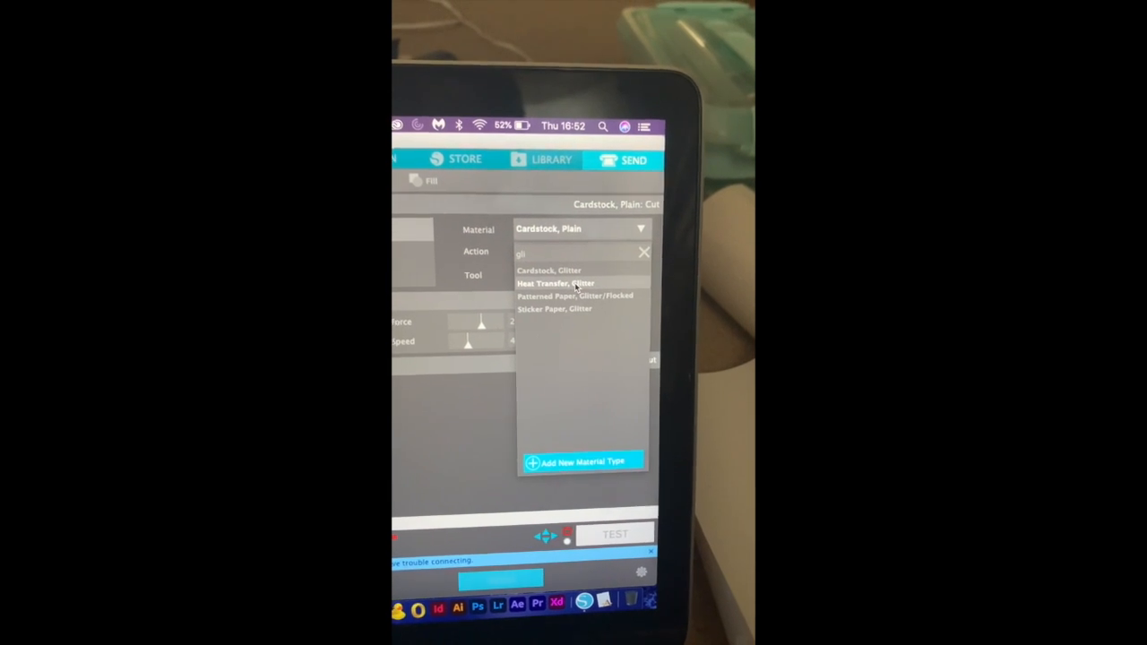
pyautogui.click(556, 283)
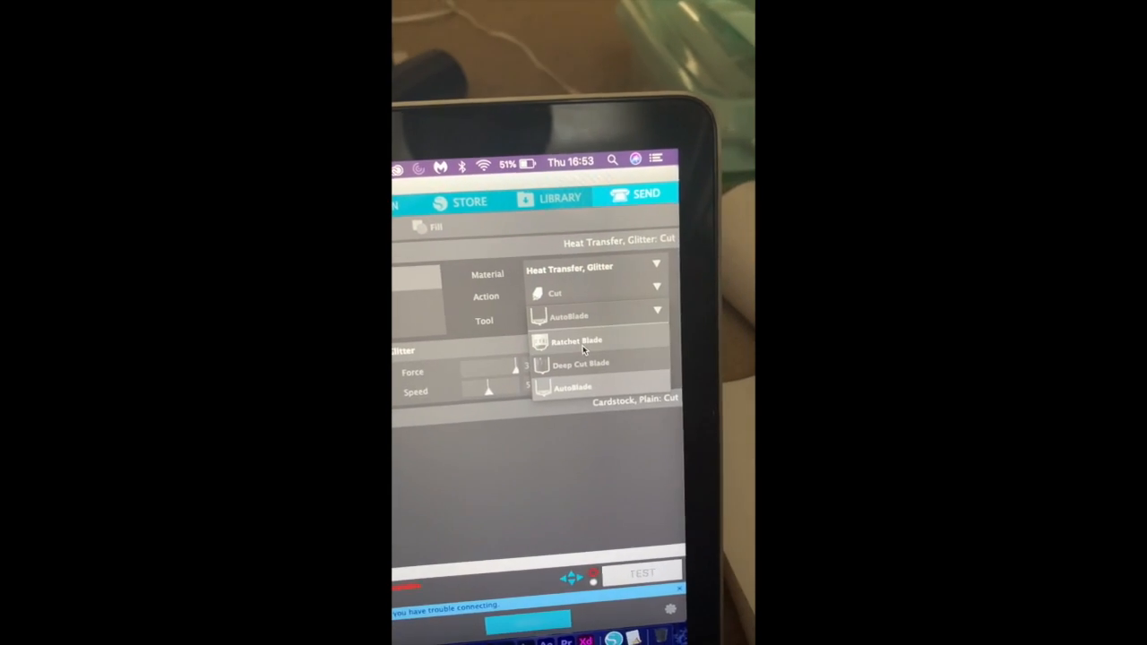
# Choose the Ratchet Blade as the tool and send the logo job to the cutter
pyautogui.click(577, 340)
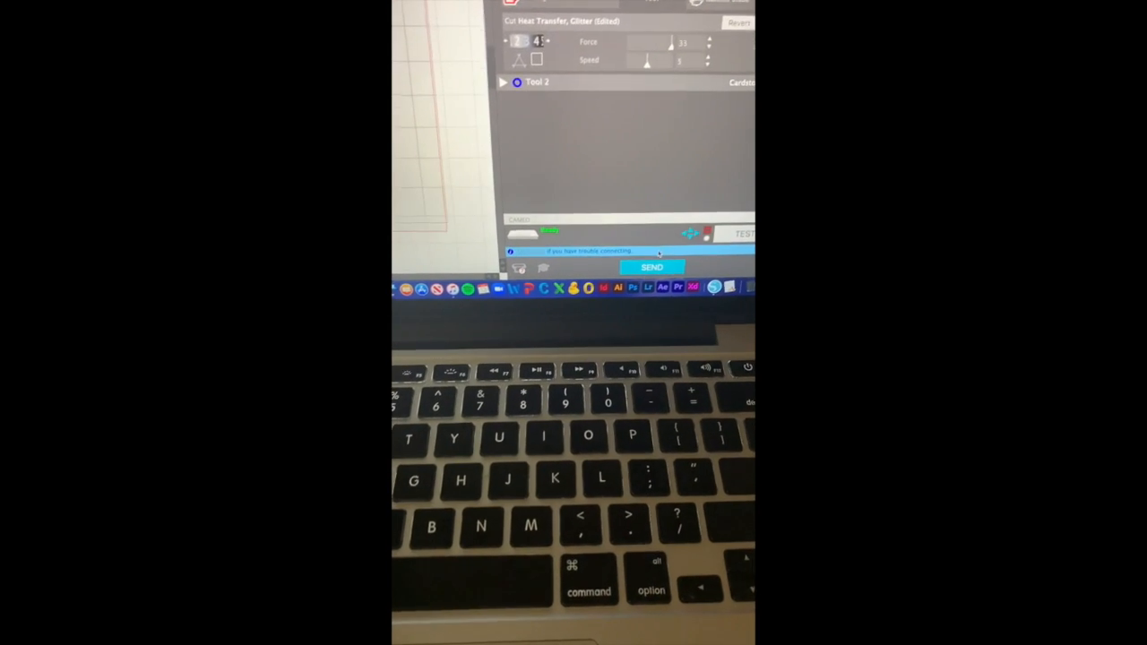
pyautogui.click(650, 267)
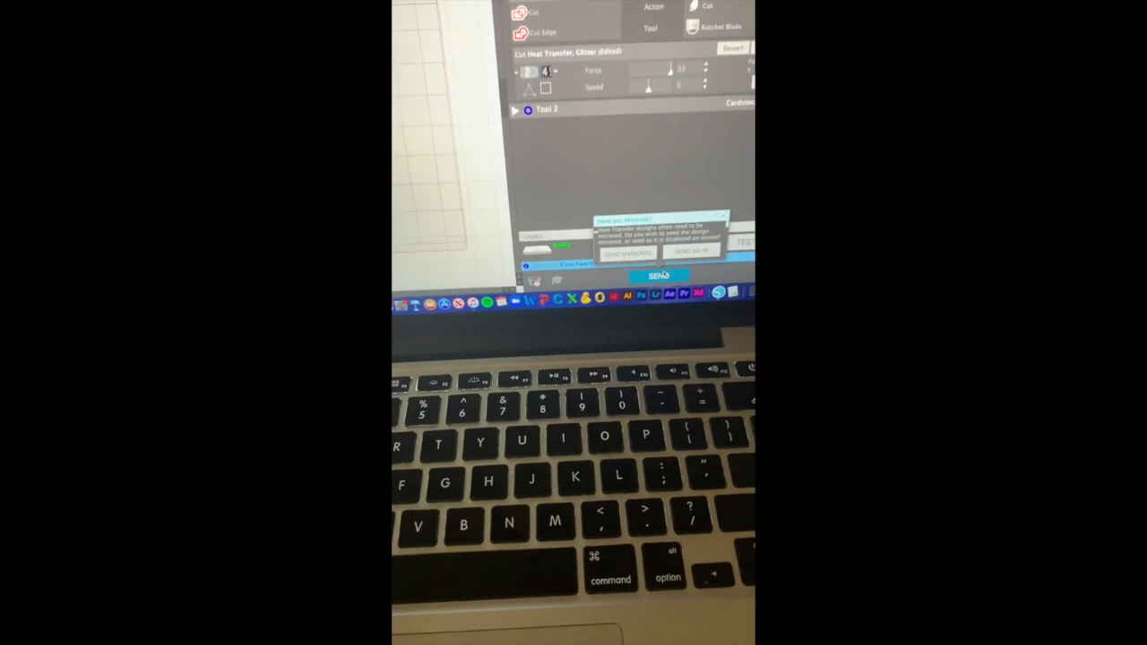